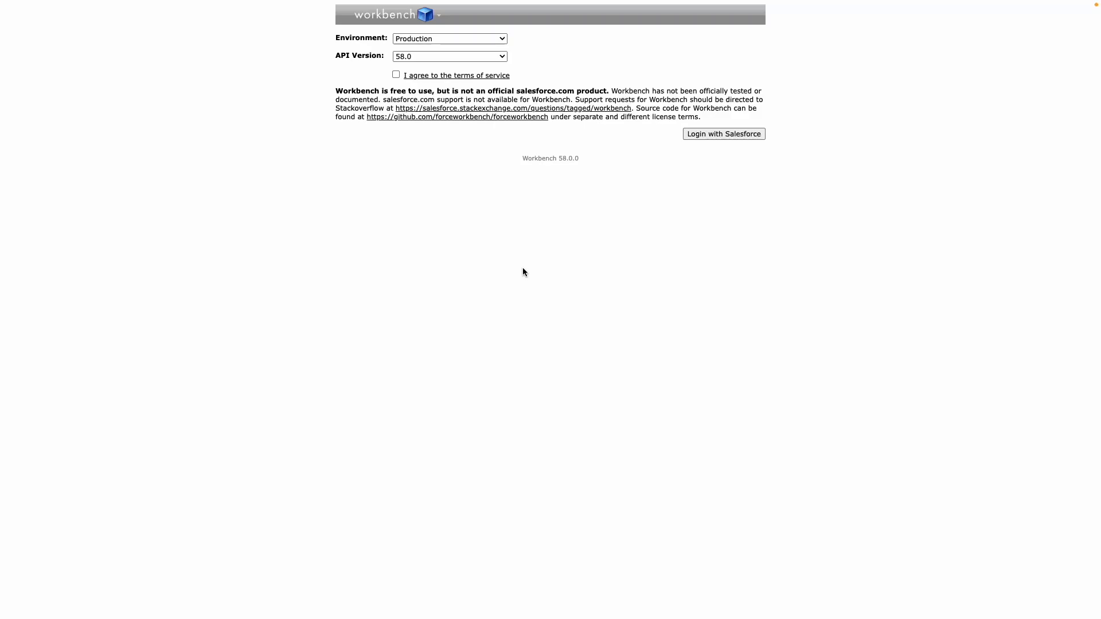
{"action": "mouse_move", "coordinate": [344, 3]}
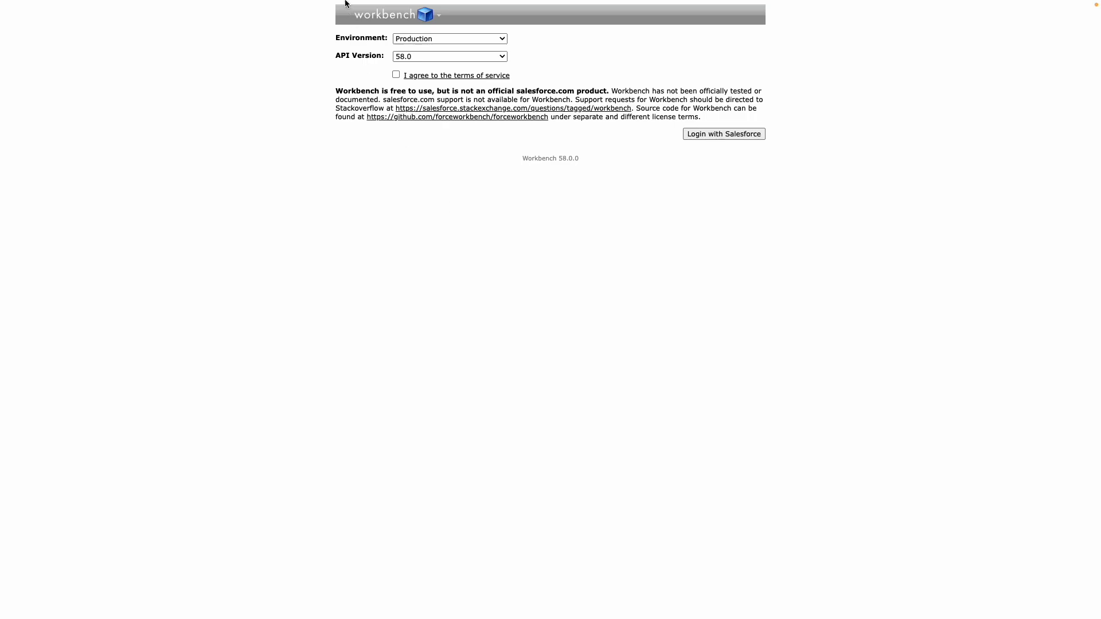
Agree to the terms of service and log into the Salesforce org.
{"action": "left_click", "coordinate": [396, 74]}
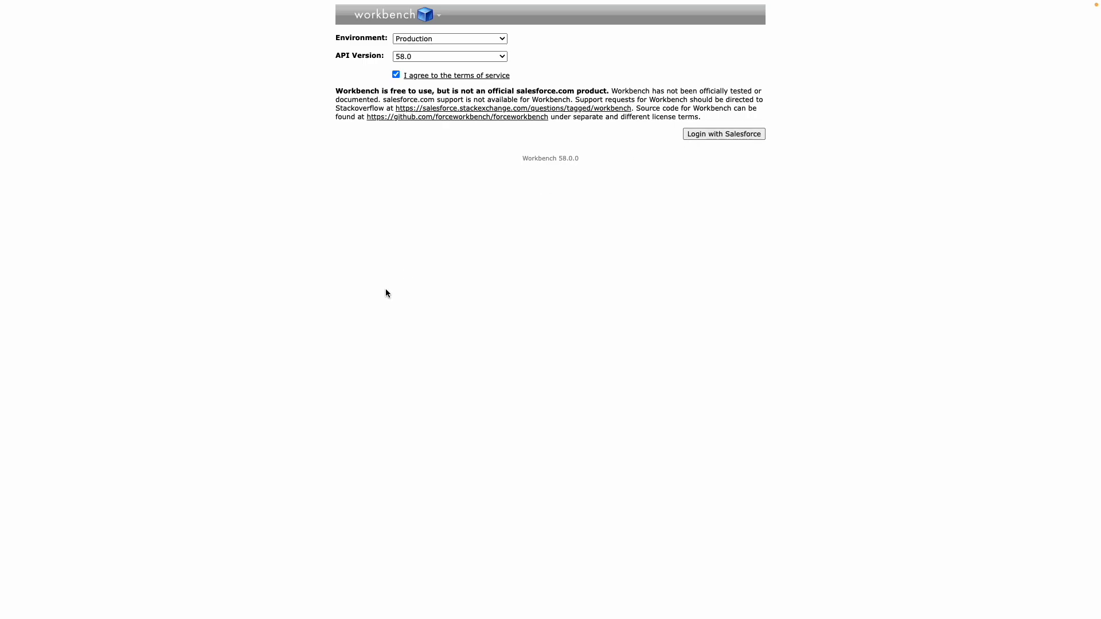
{"action": "left_click", "coordinate": [571, 14]}
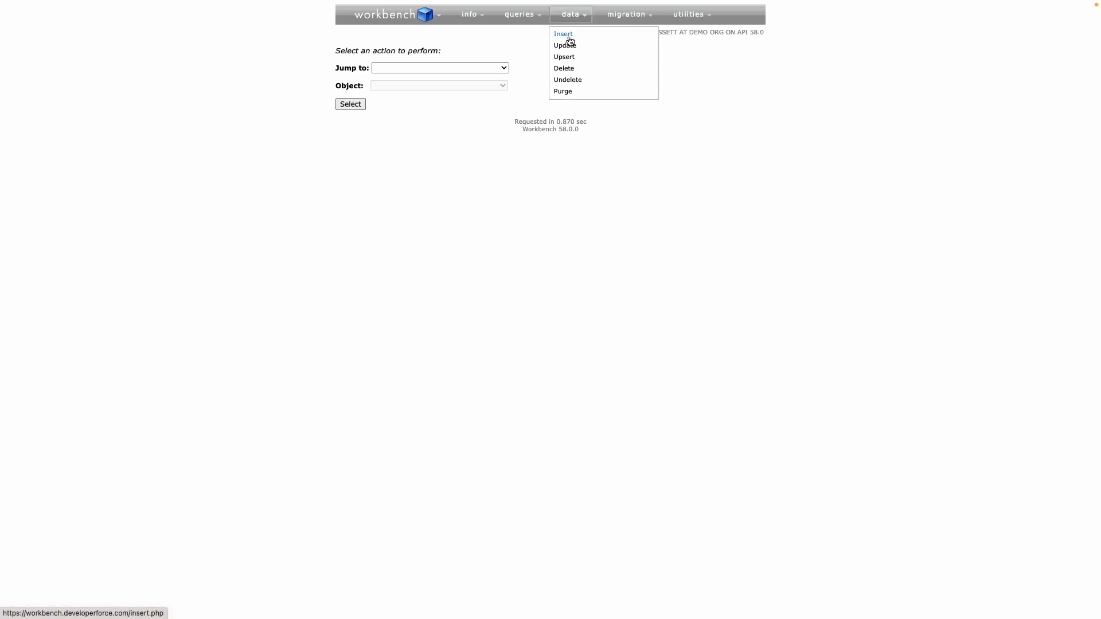
Start a single-record Insert with Profile as the object type and continue to its field form.
{"action": "left_click", "coordinate": [562, 34]}
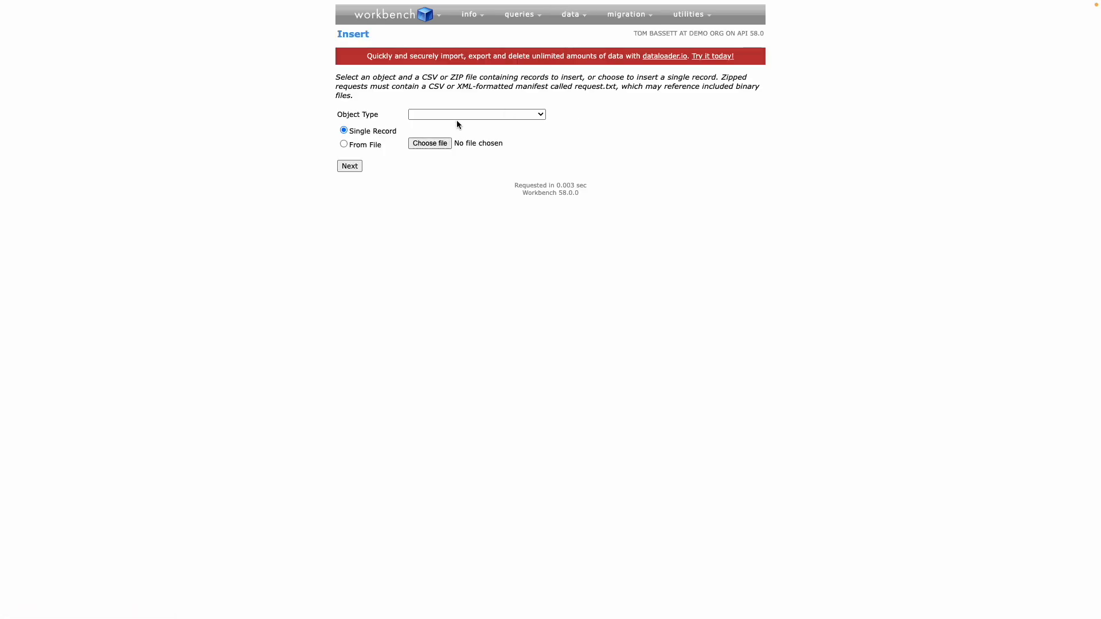
{"action": "left_click", "coordinate": [475, 114]}
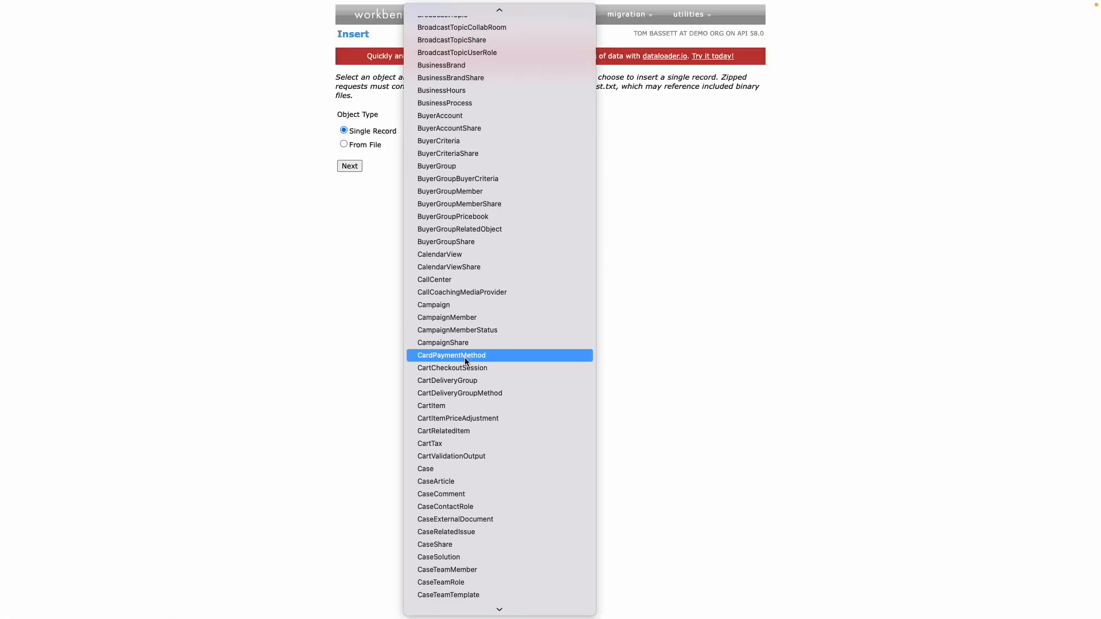
{"action": "scroll", "scroll_direction": "down", "scroll_amount": 3}
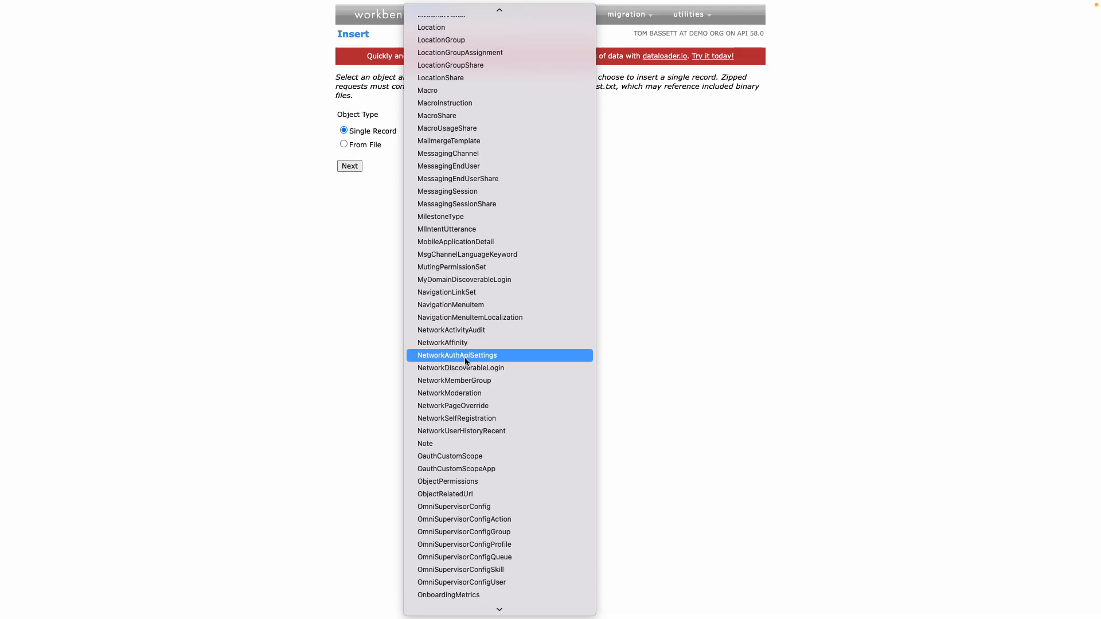
{"action": "scroll", "scroll_direction": "down", "scroll_amount": 3}
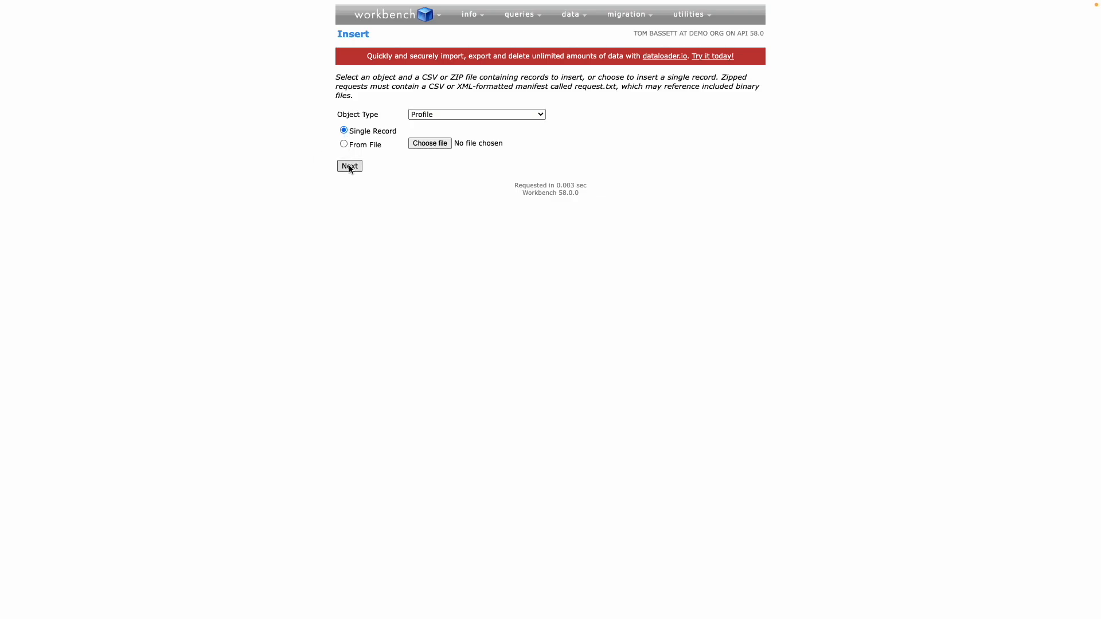
{"action": "left_click", "coordinate": [348, 166]}
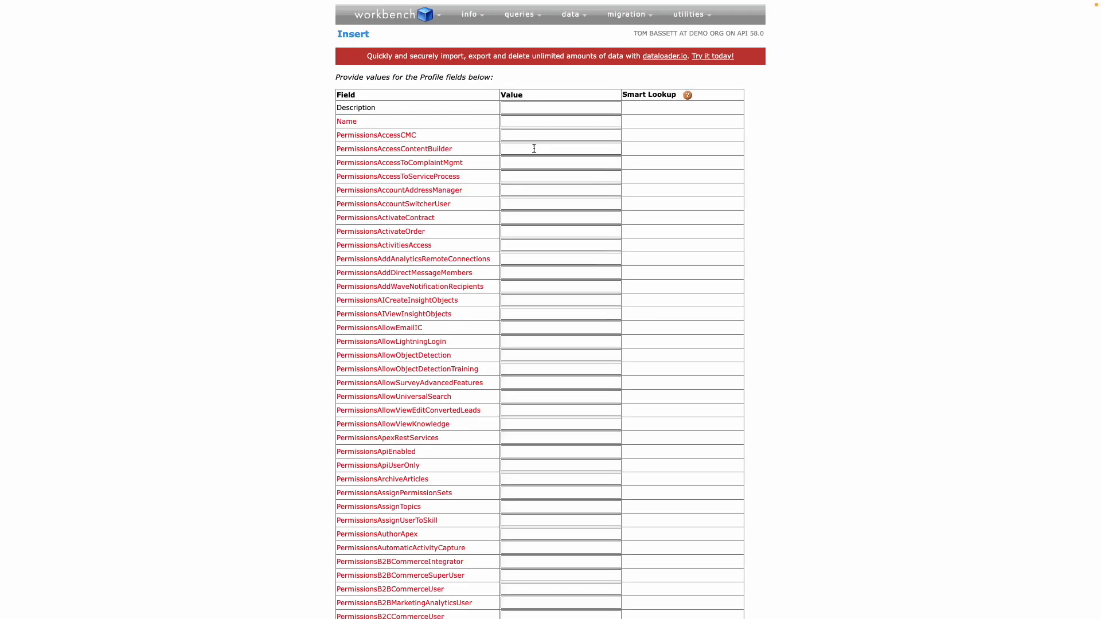
{"action": "mouse_move", "coordinate": [226, 158]}
{"action": "type", "text": "Example Profile"}
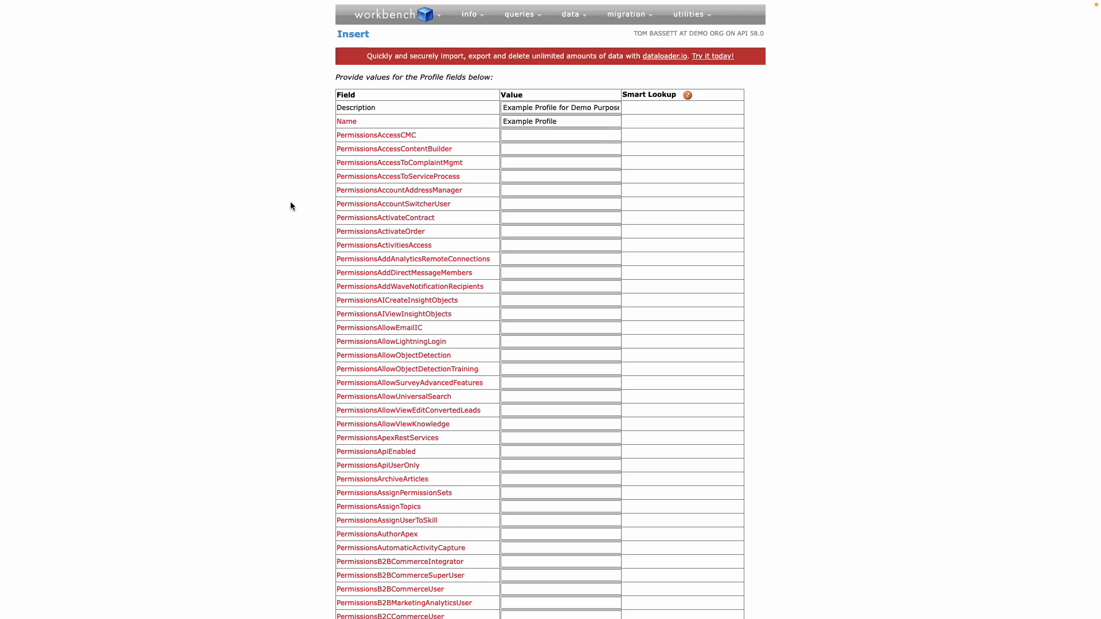
{"action": "mouse_move", "coordinate": [233, 240]}
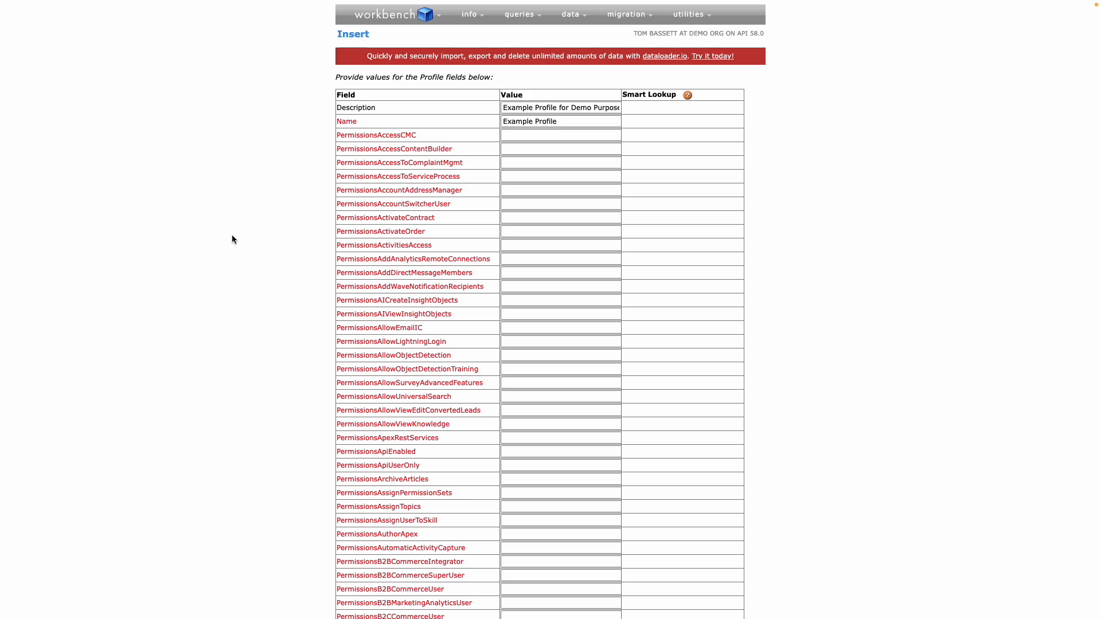
{"action": "mouse_move", "coordinate": [354, 219]}
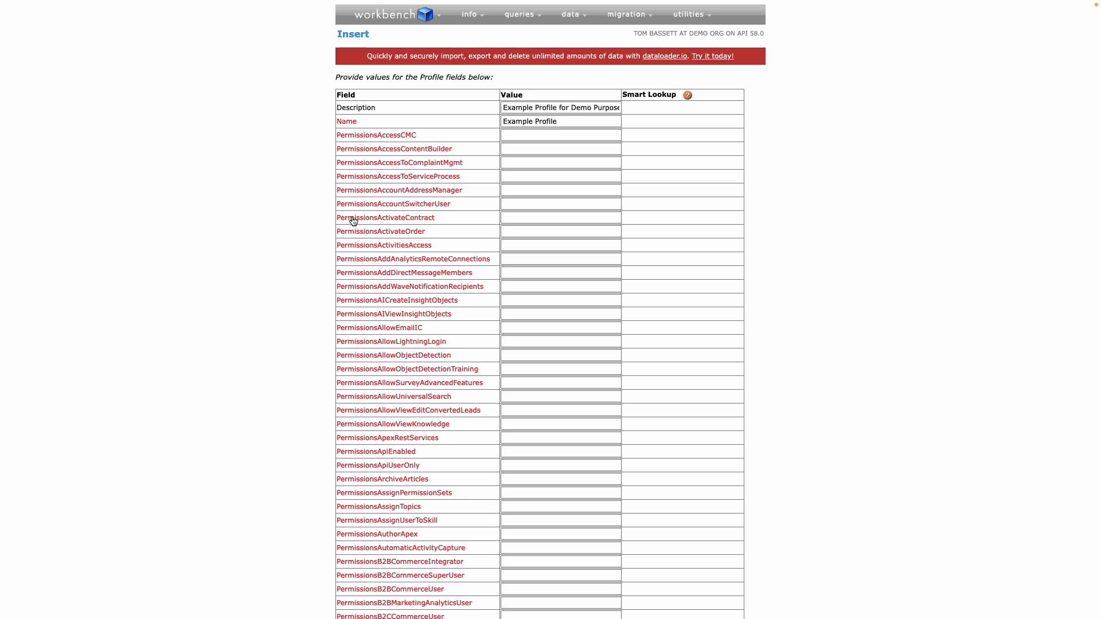
Set UserLicenseId by Smart Lookup on UserLicense.Name to Salesforce and confirm the insert.
{"action": "scroll", "scroll_direction": "down", "scroll_amount": 3}
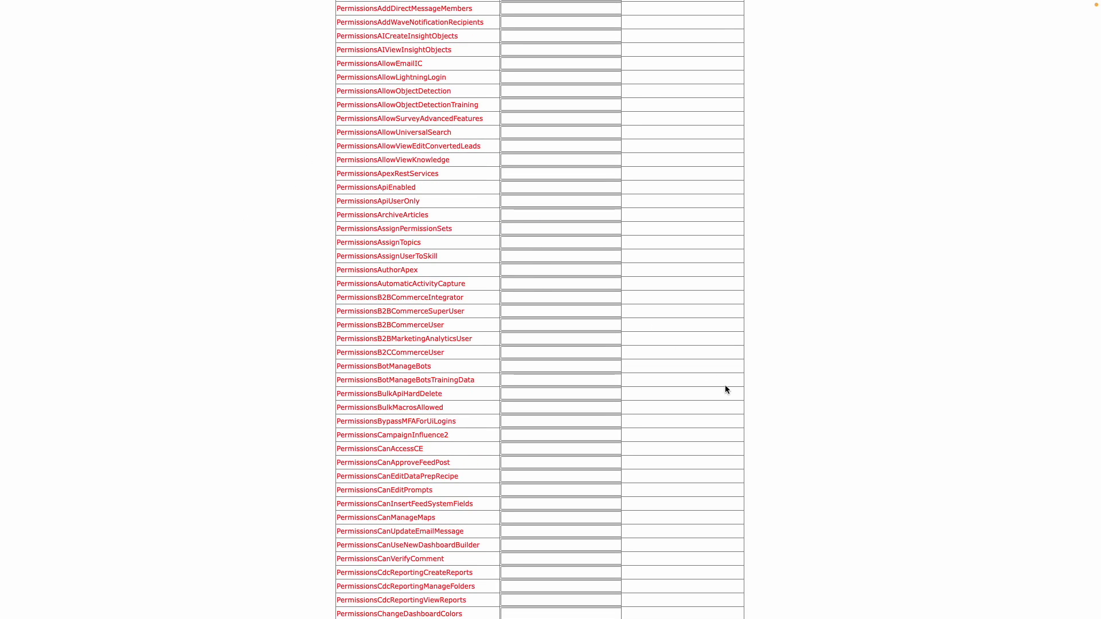
{"action": "scroll", "scroll_direction": "down", "scroll_amount": 3}
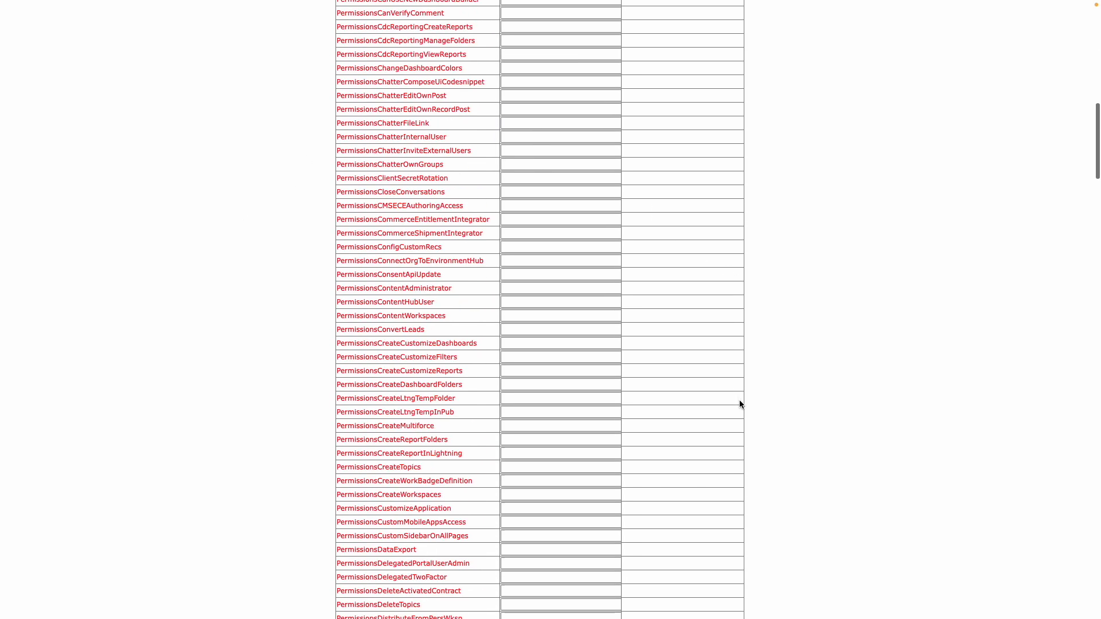
{"action": "scroll", "scroll_direction": "down", "scroll_amount": 3}
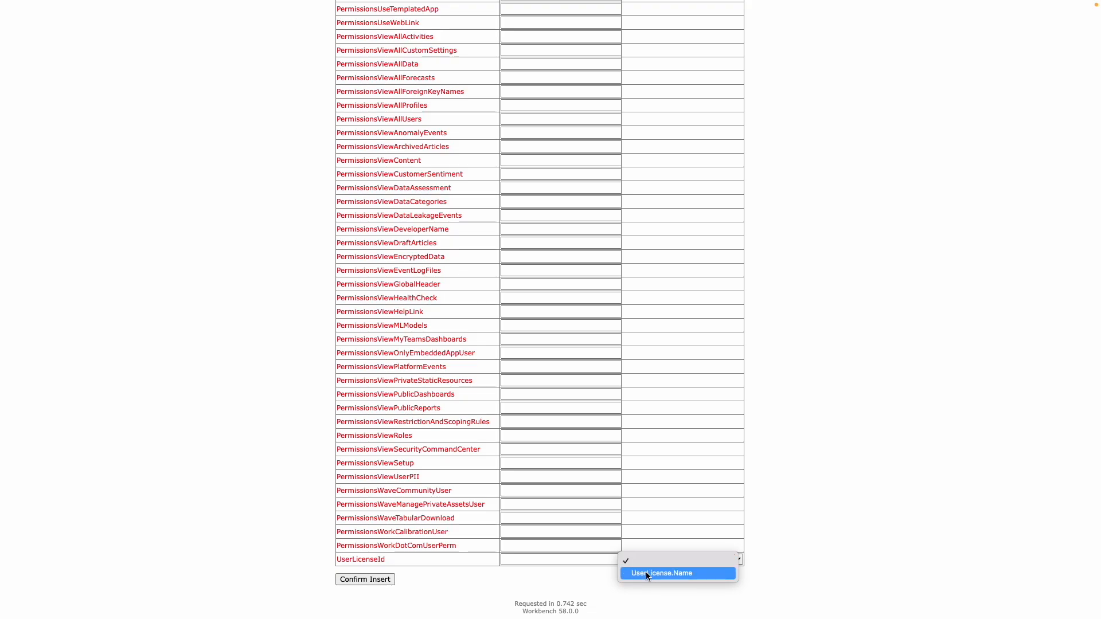
{"action": "left_click", "coordinate": [661, 574]}
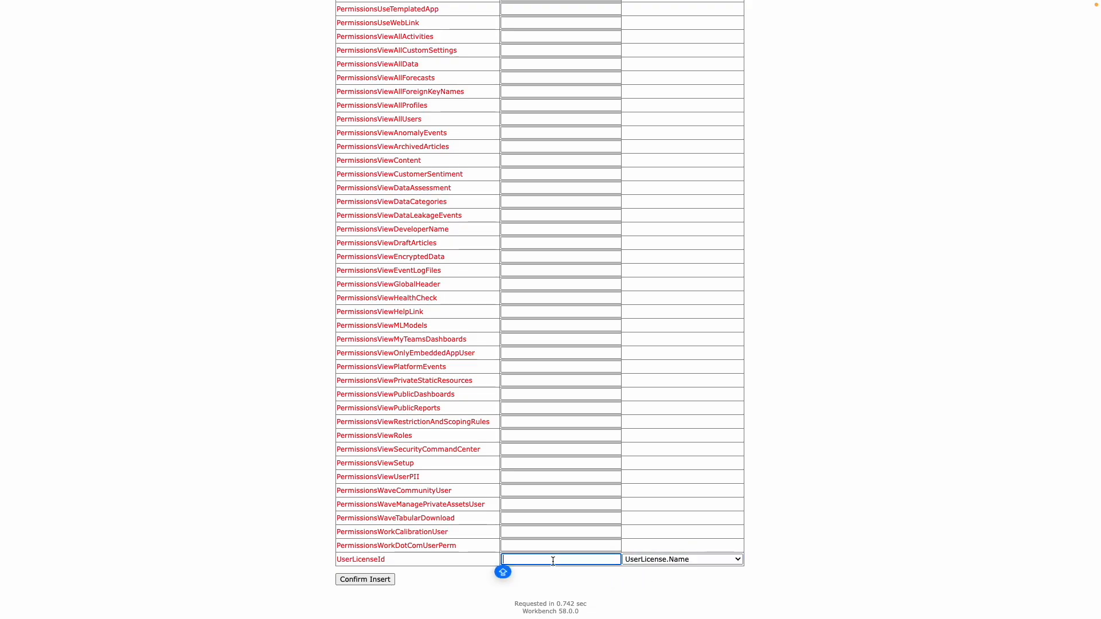
{"action": "type", "text": "Salesforce"}
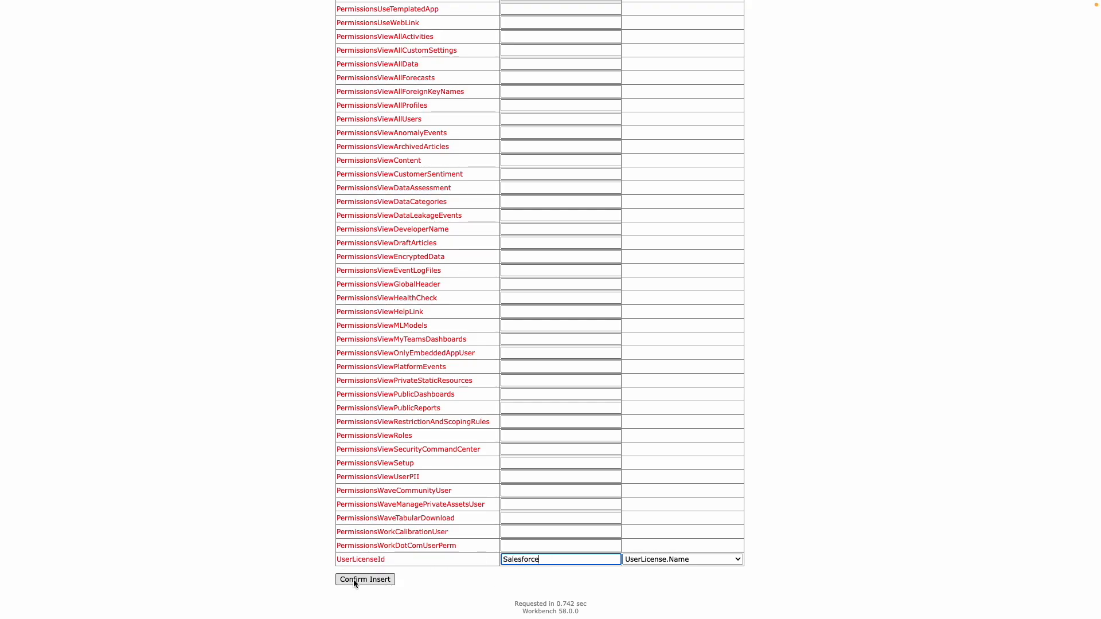
{"action": "left_click", "coordinate": [365, 579]}
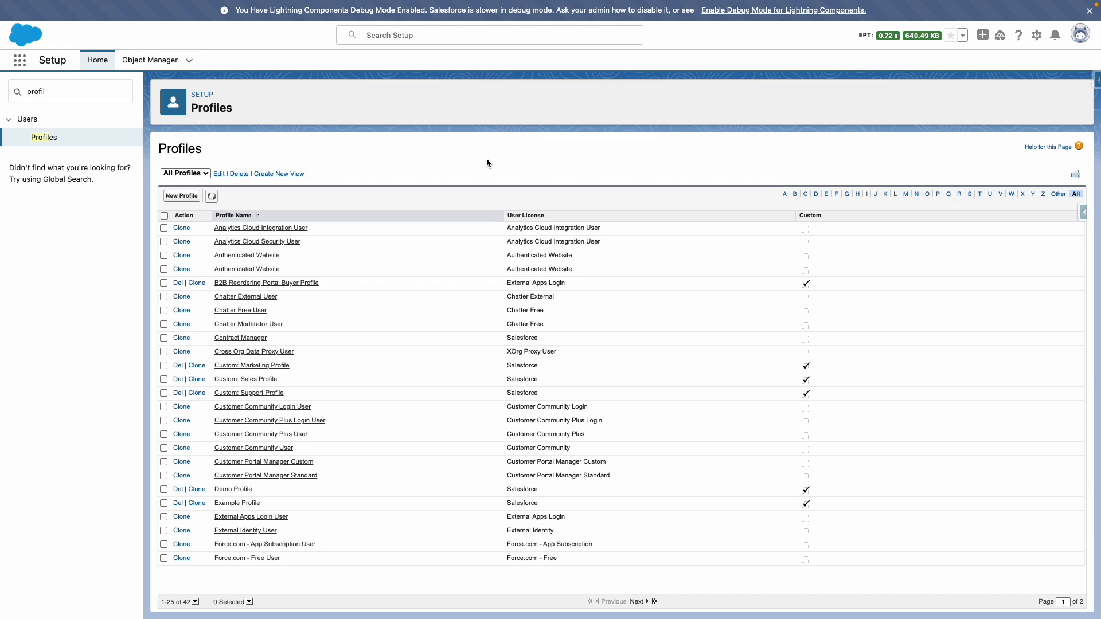
{"action": "mouse_move", "coordinate": [269, 517]}
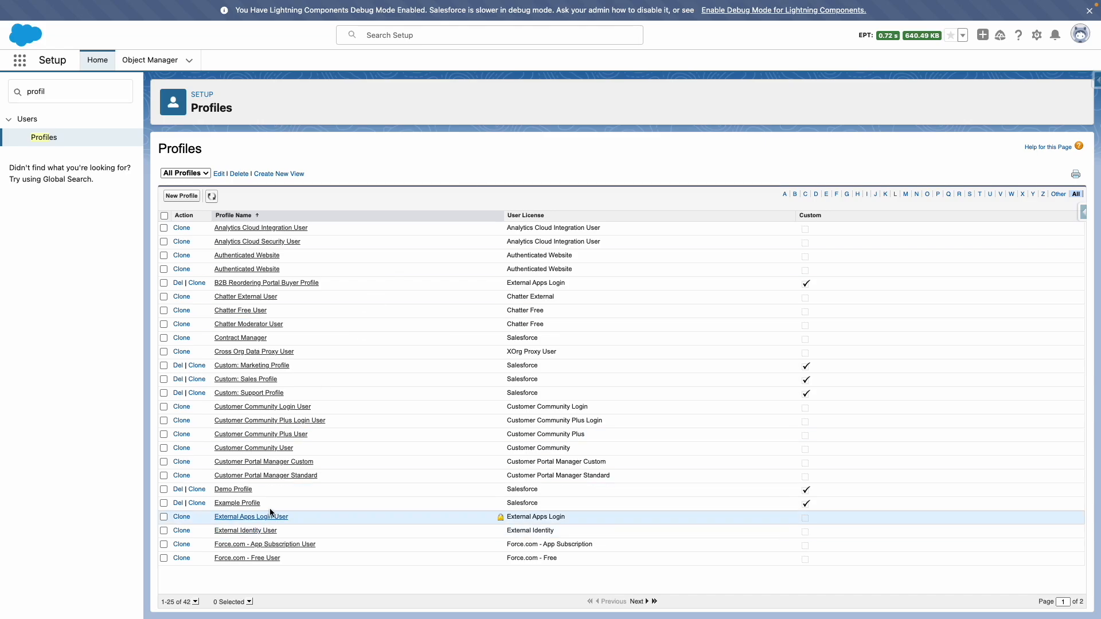
Open Example Profile from the Setup Profiles list.
{"action": "left_click", "coordinate": [251, 517]}
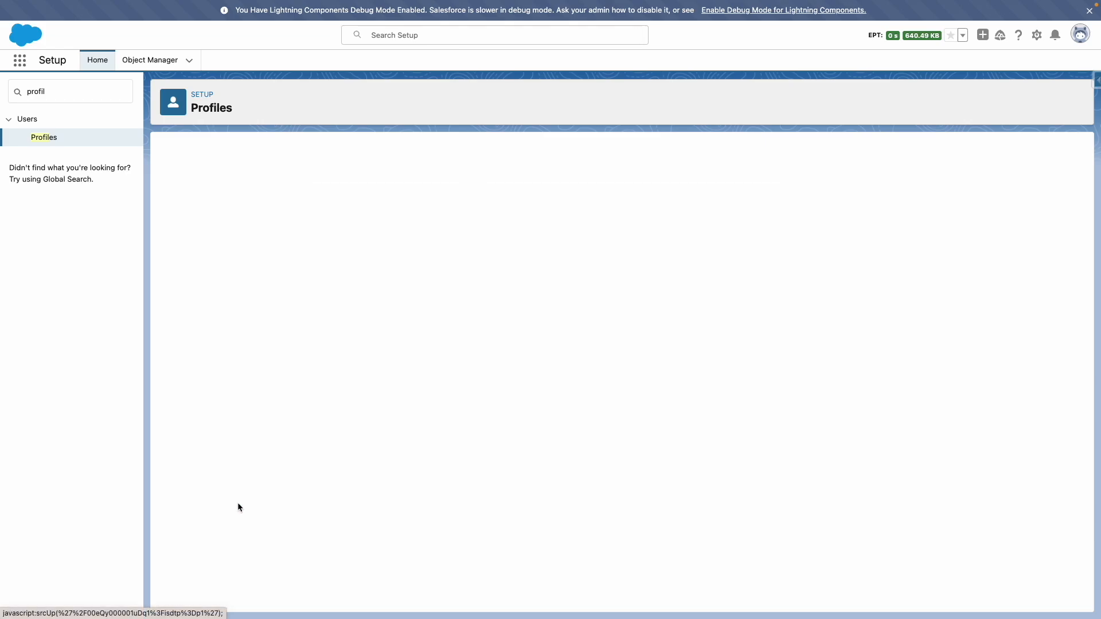
Open Example Profile's Object Settings listing every object with no access granted.
{"action": "left_click", "coordinate": [44, 137]}
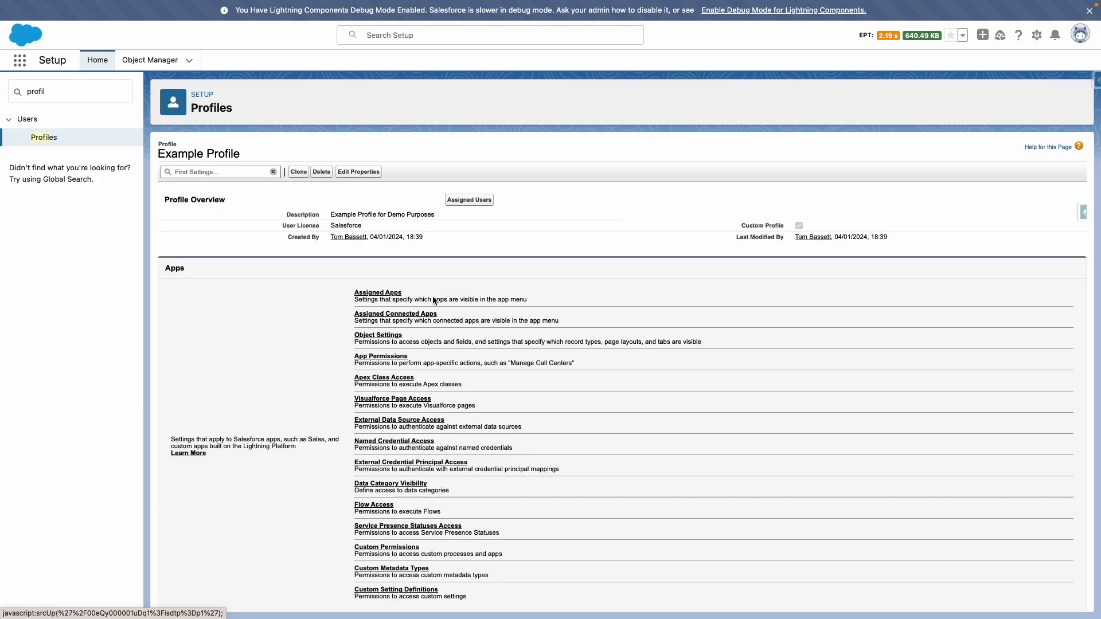
{"action": "mouse_move", "coordinate": [393, 314]}
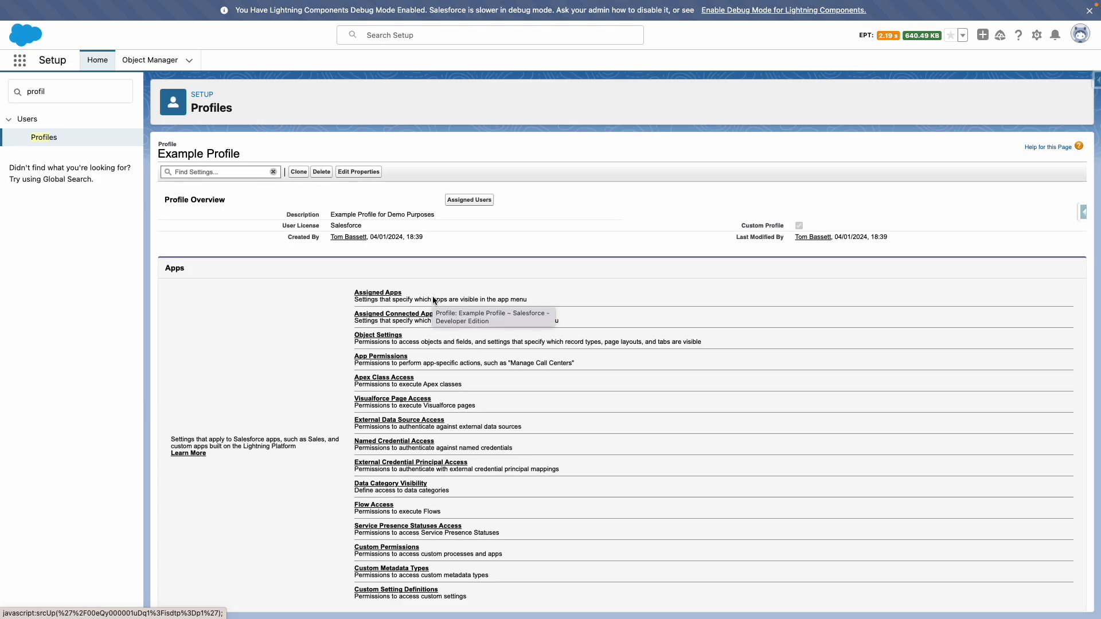
{"action": "mouse_move", "coordinate": [337, 341]}
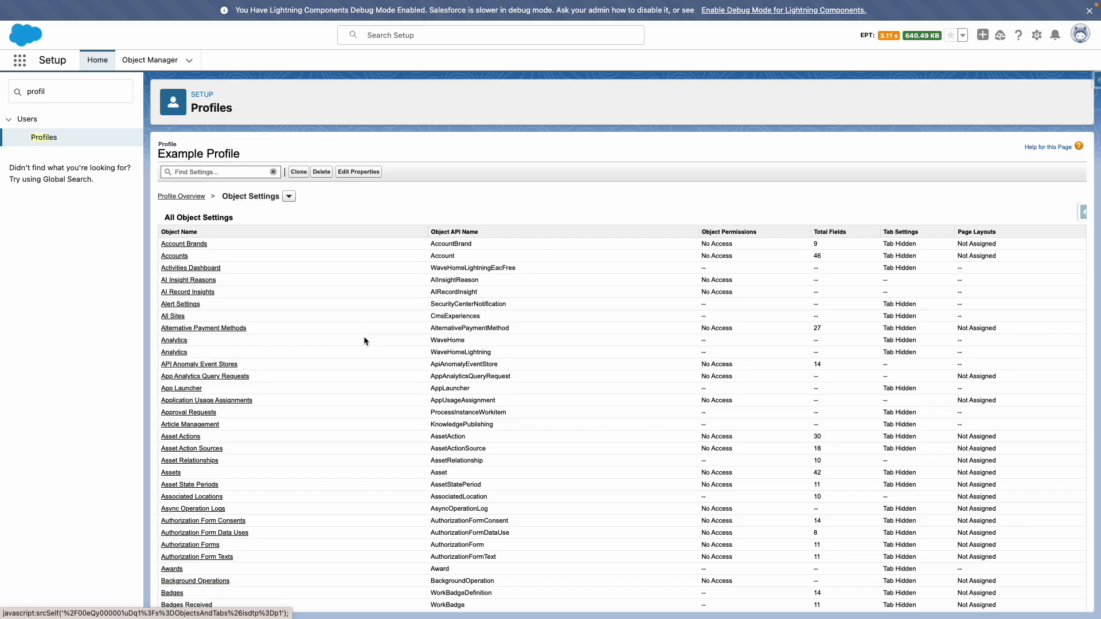
{"action": "mouse_move", "coordinate": [364, 341]}
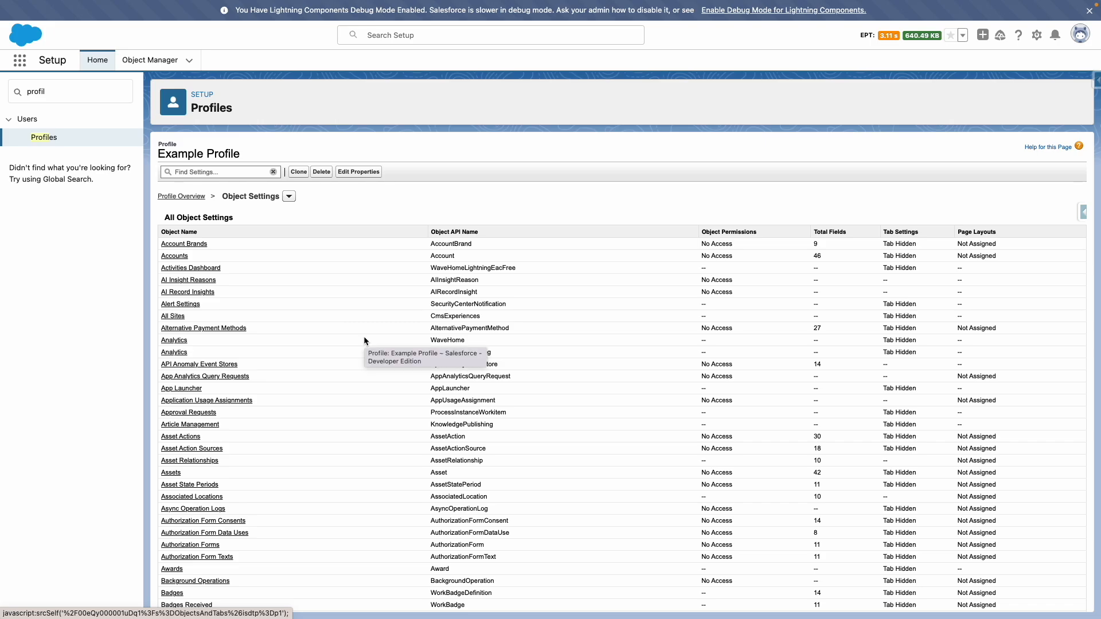
{"action": "mouse_move", "coordinate": [454, 190]}
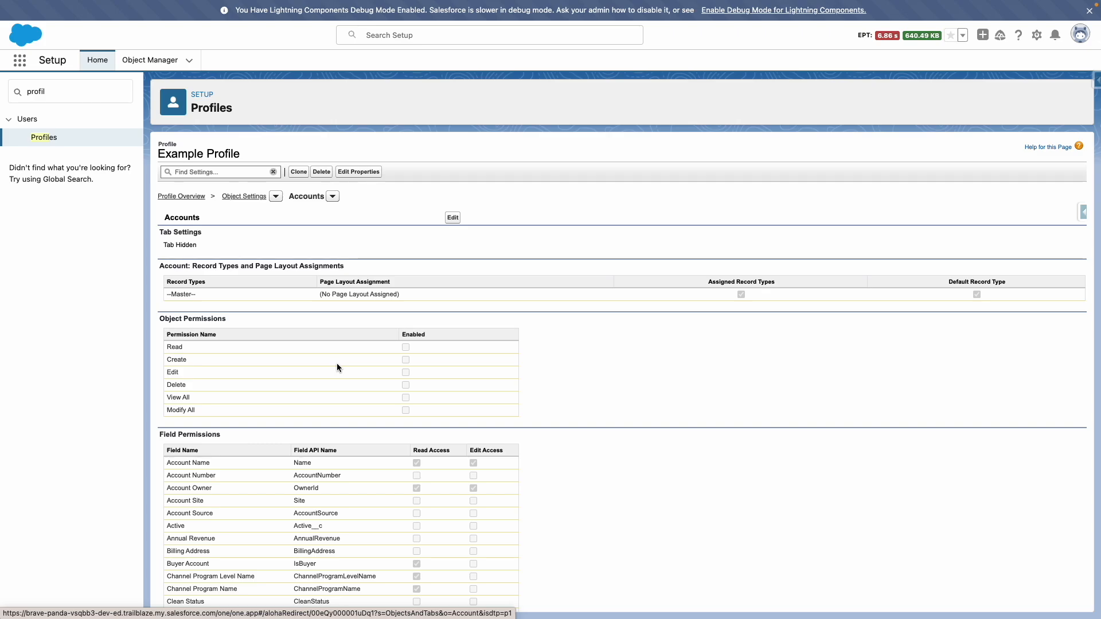
Review the Account field permissions, then return to the Example Profile overview.
{"action": "scroll", "scroll_direction": "down", "scroll_amount": 3}
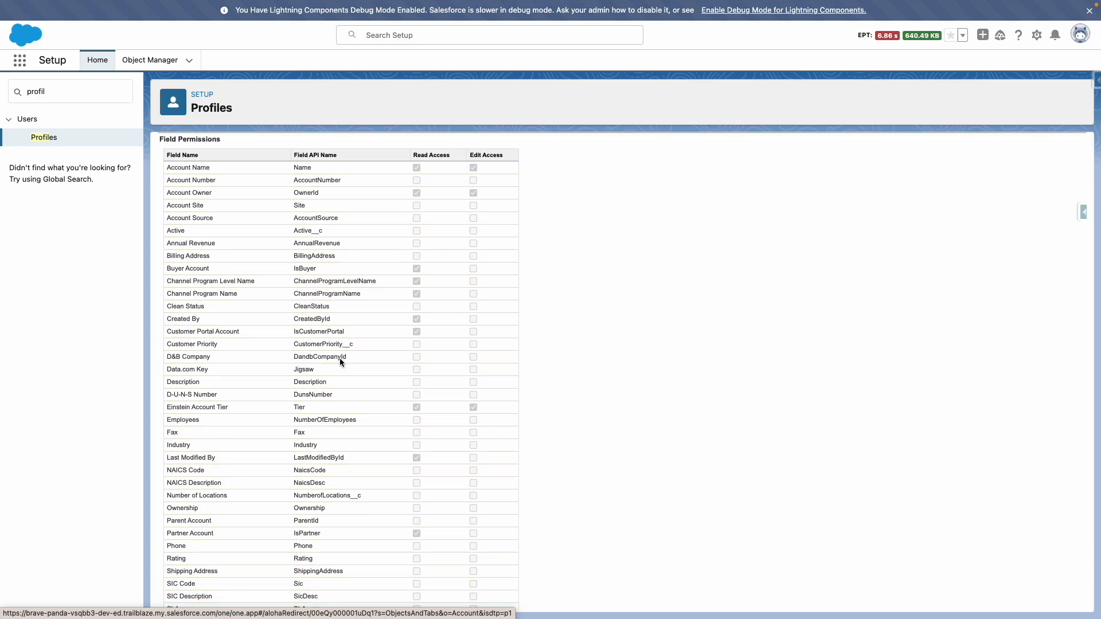
{"action": "mouse_move", "coordinate": [252, 202]}
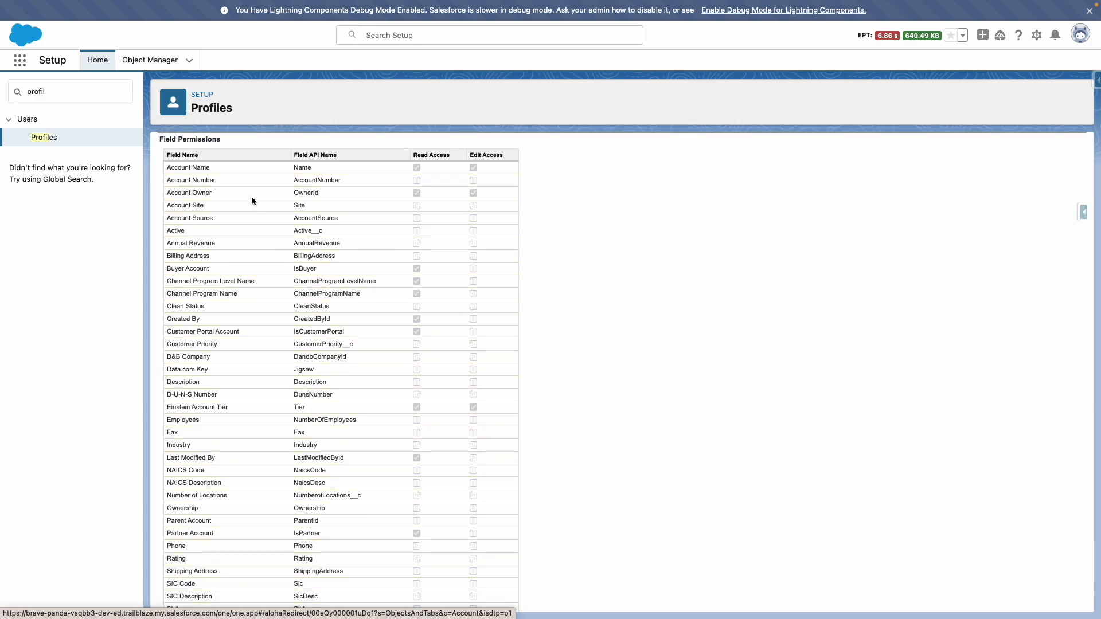
{"action": "mouse_move", "coordinate": [255, 221]}
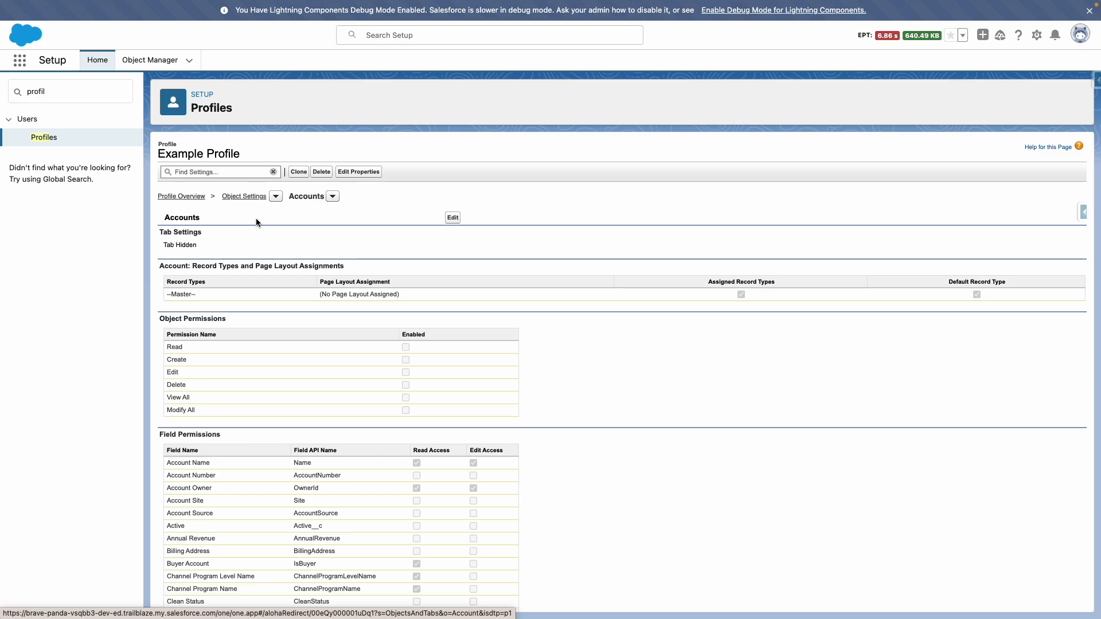
{"action": "left_click", "coordinate": [181, 196]}
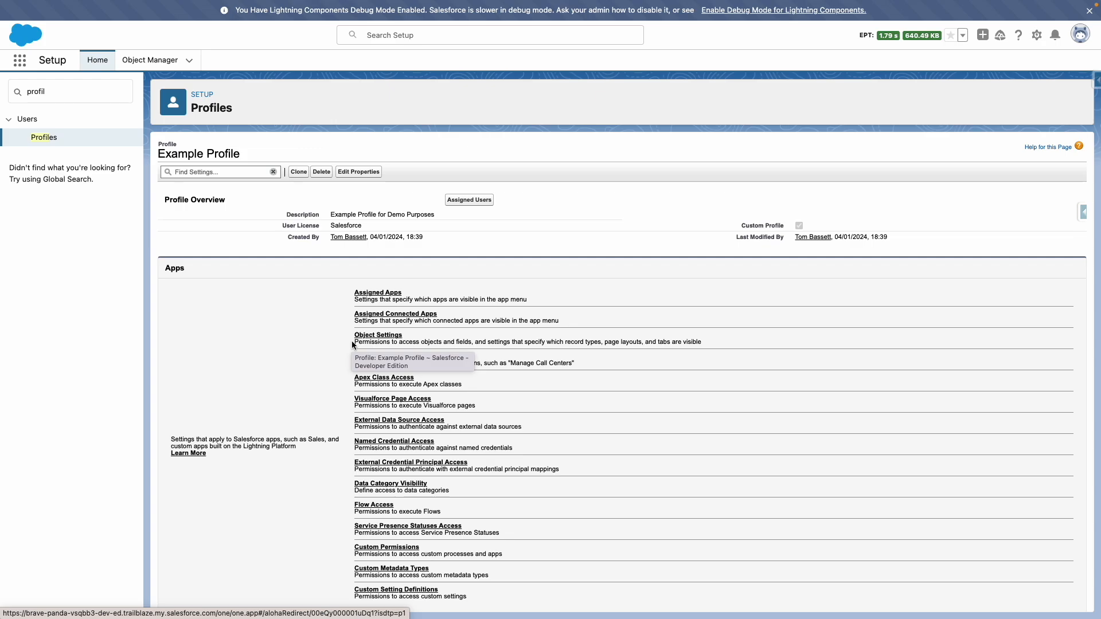
{"action": "mouse_move", "coordinate": [282, 335]}
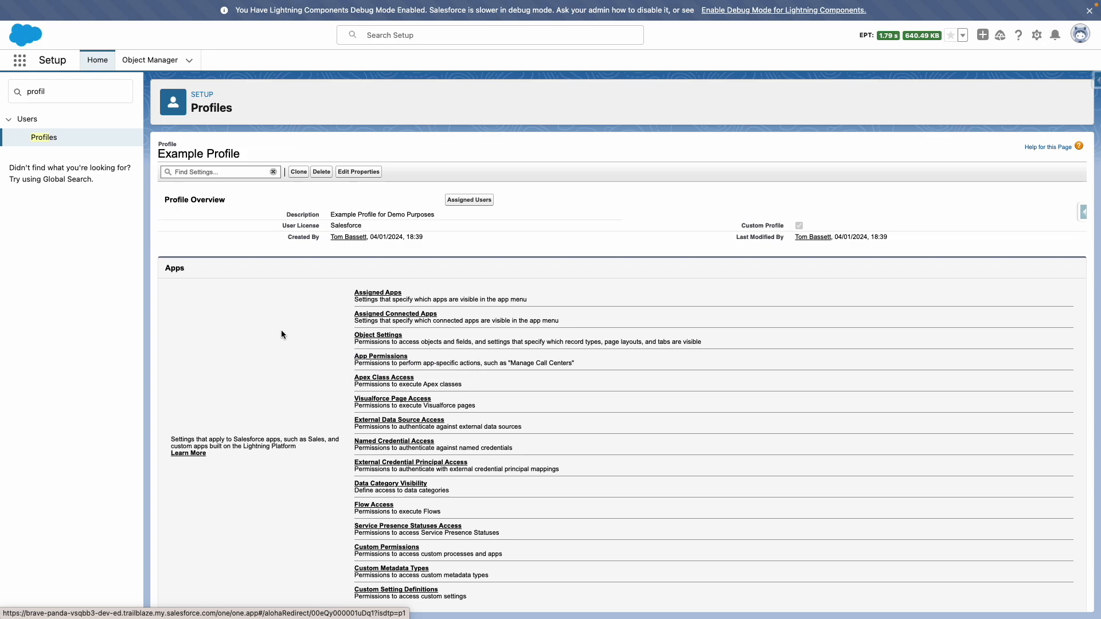